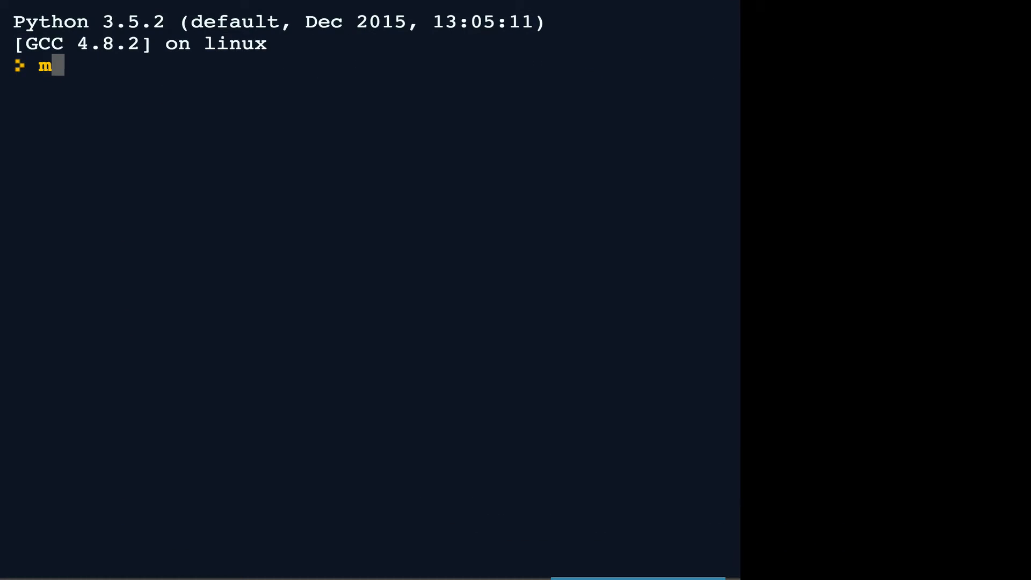
# Create an empty myList, append 5, and print it to show [5]
pyautogui.write('yList')
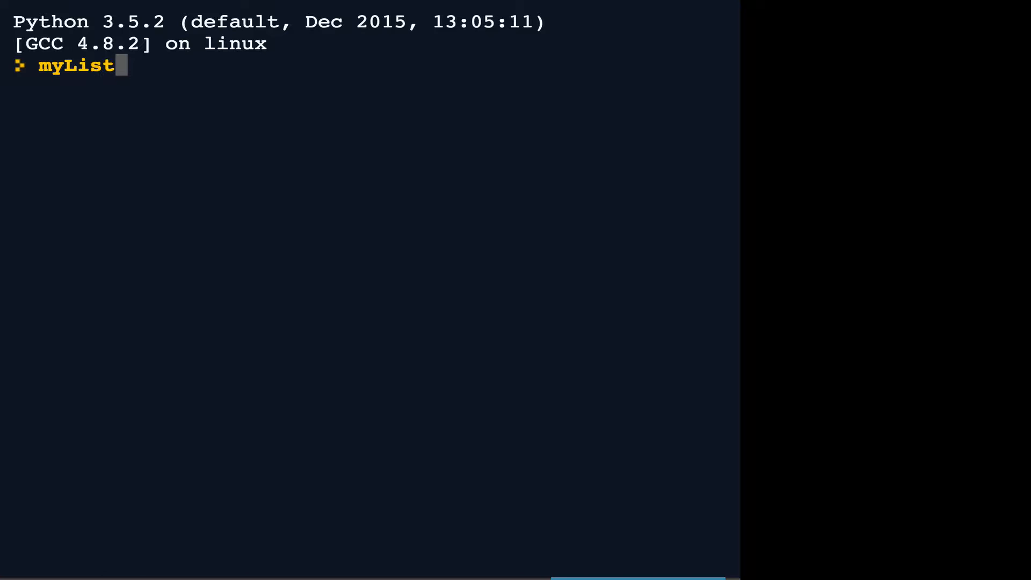
pyautogui.write('=[]')
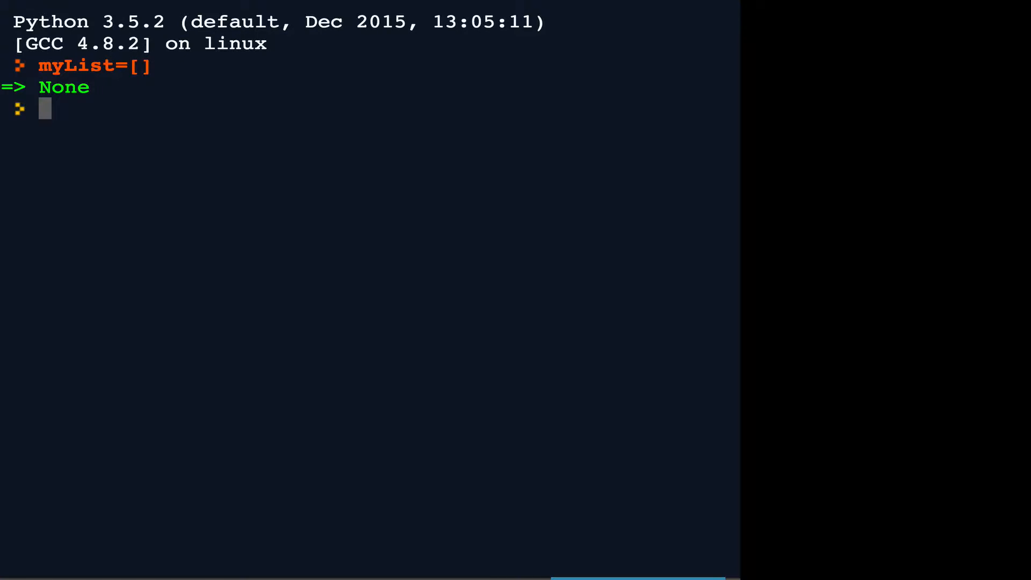
pyautogui.write('myList.ap')
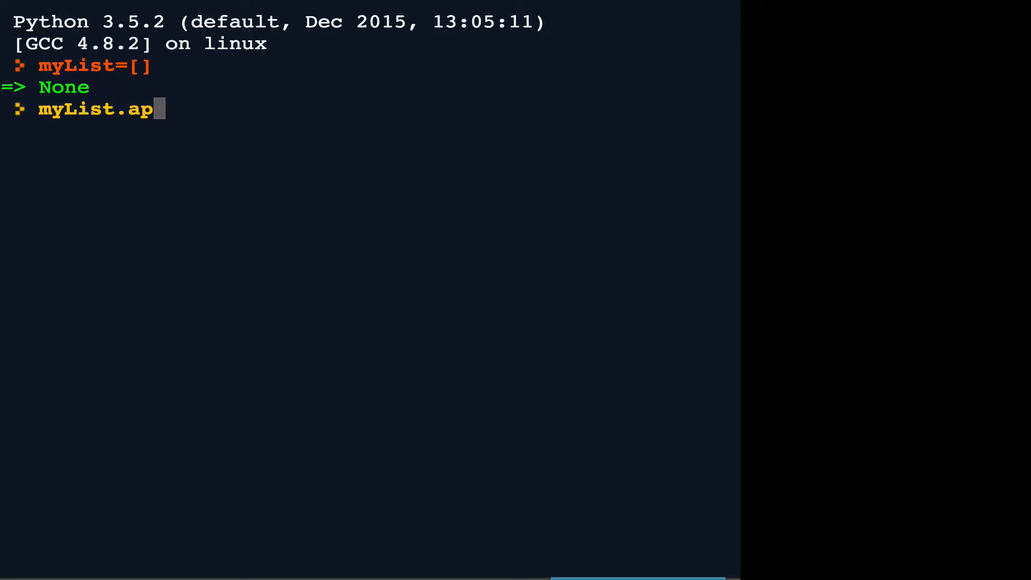
pyautogui.write('pend(5)')
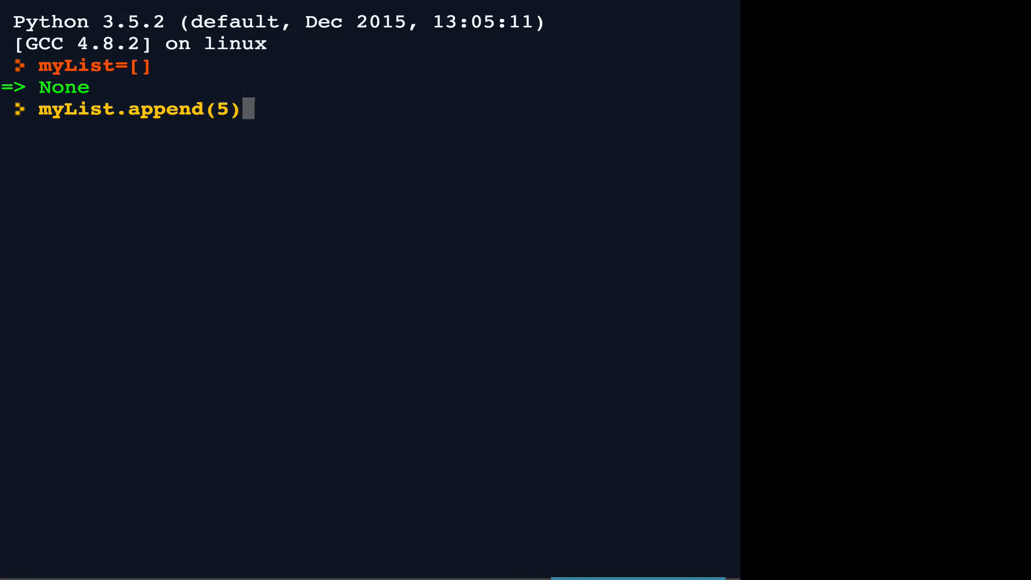
pyautogui.write('myList')
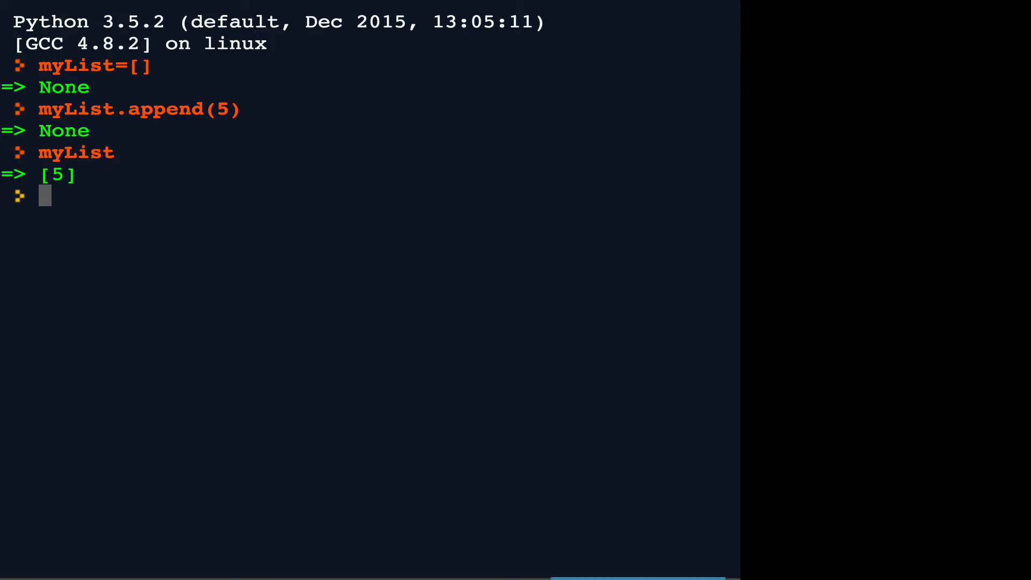
pyautogui.write('myList.appen')
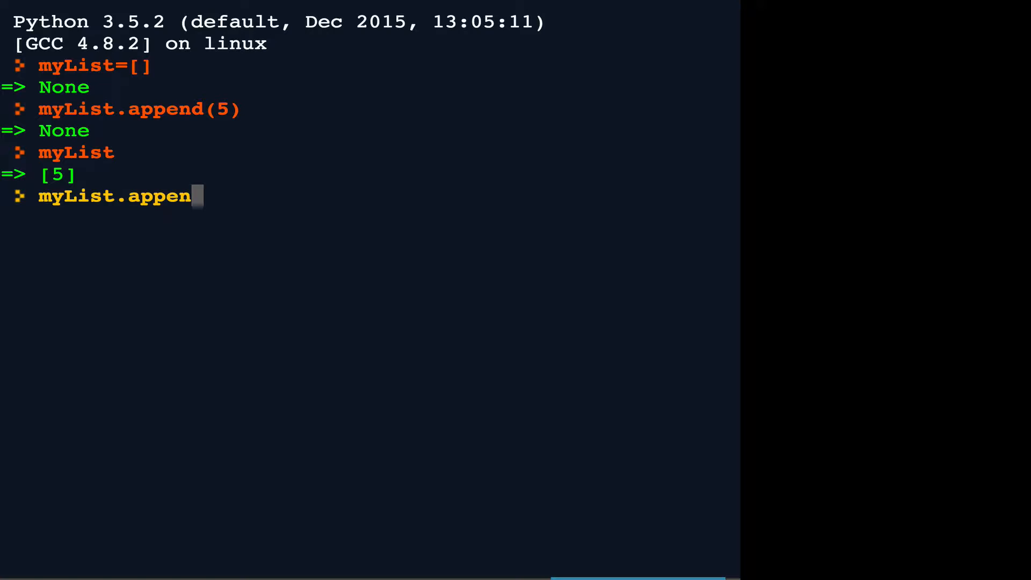
# Append 123 and then 456 to myList, printing it until it shows [5, 123, 456]
pyautogui.write('(123')
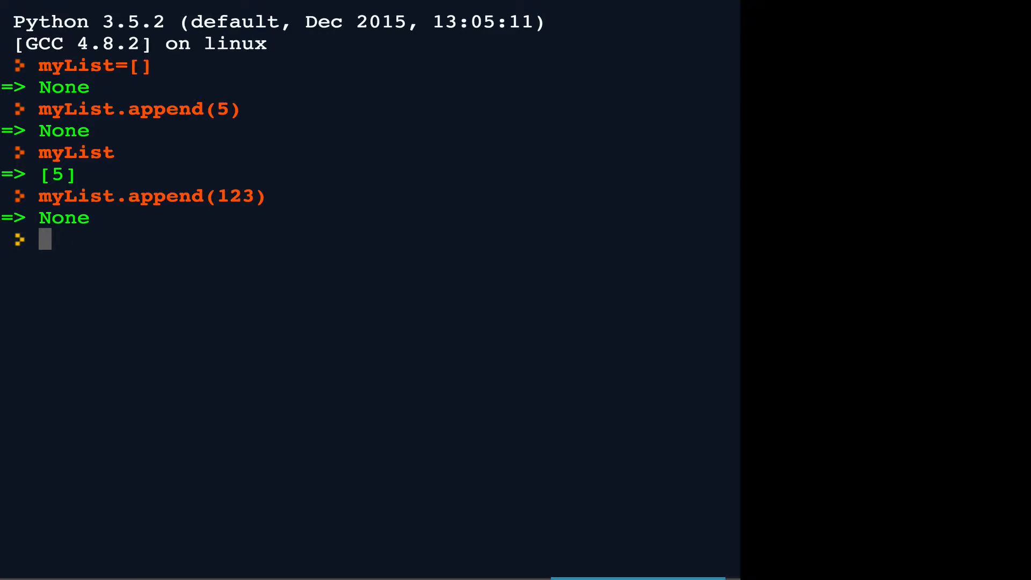
pyautogui.write('myList')
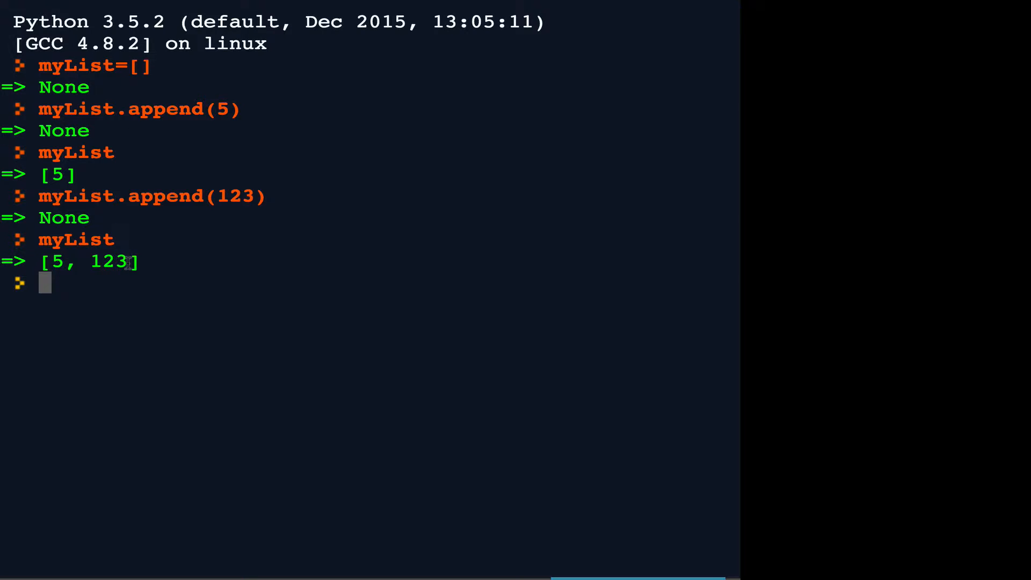
pyautogui.moveTo(126, 277)
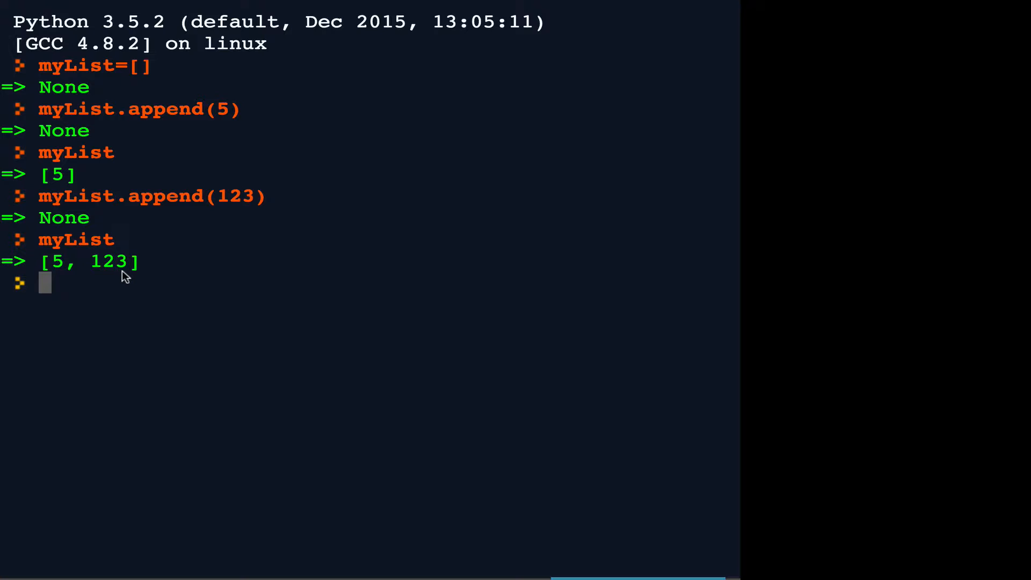
pyautogui.write('myList')
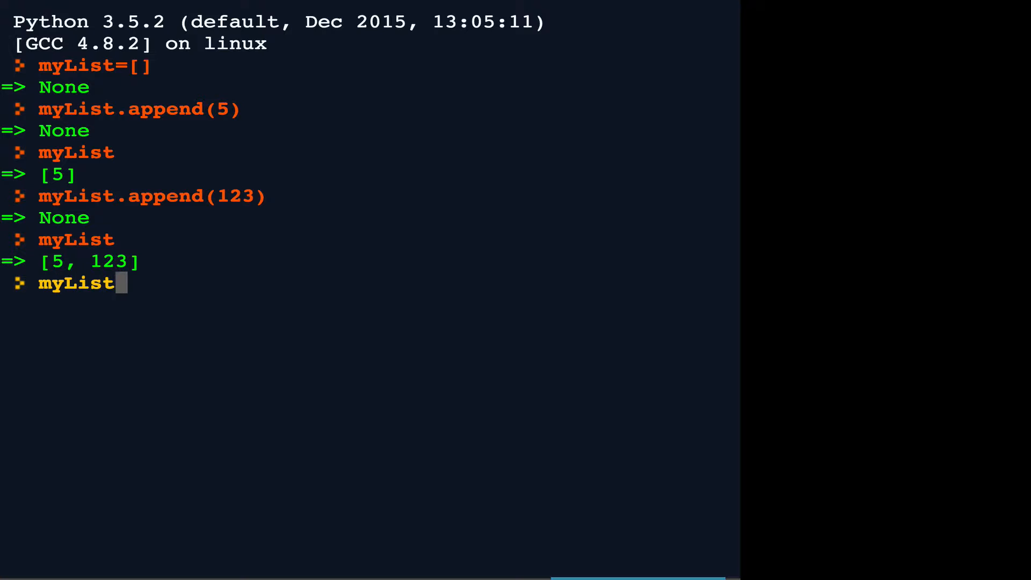
pyautogui.write('.append(')
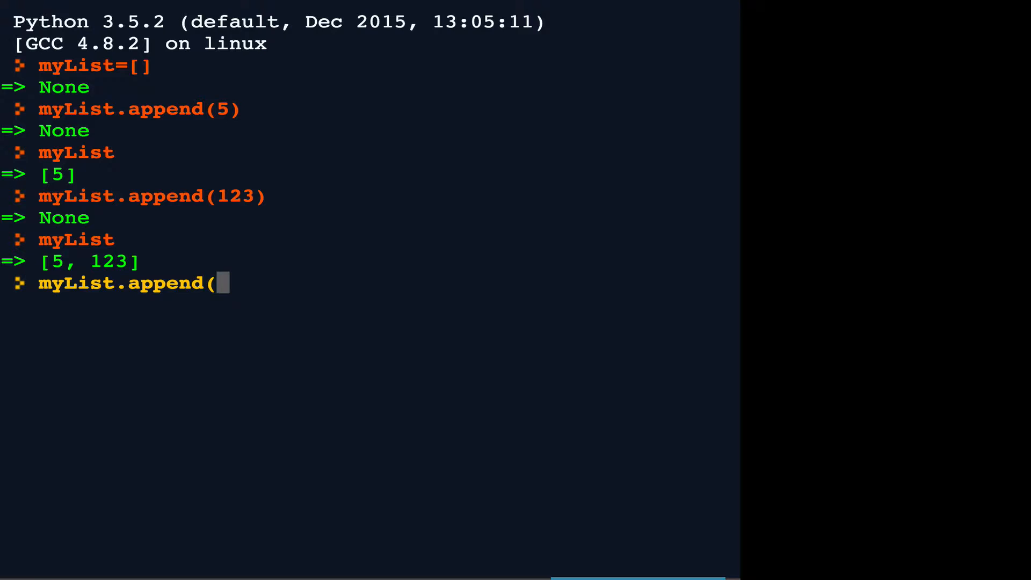
pyautogui.write('456)')
pyautogui.write('myList')
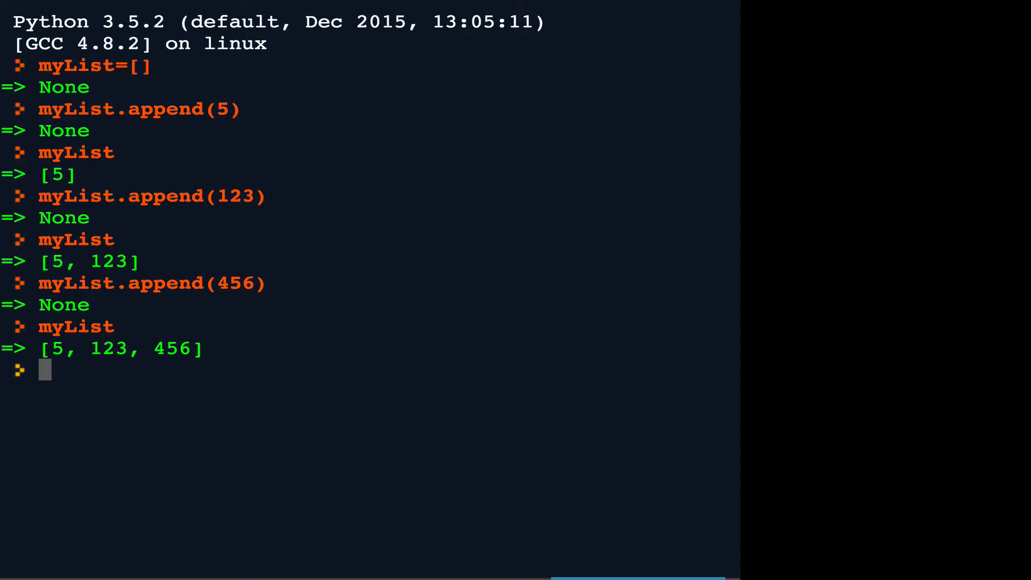
pyautogui.write('myOtherList')
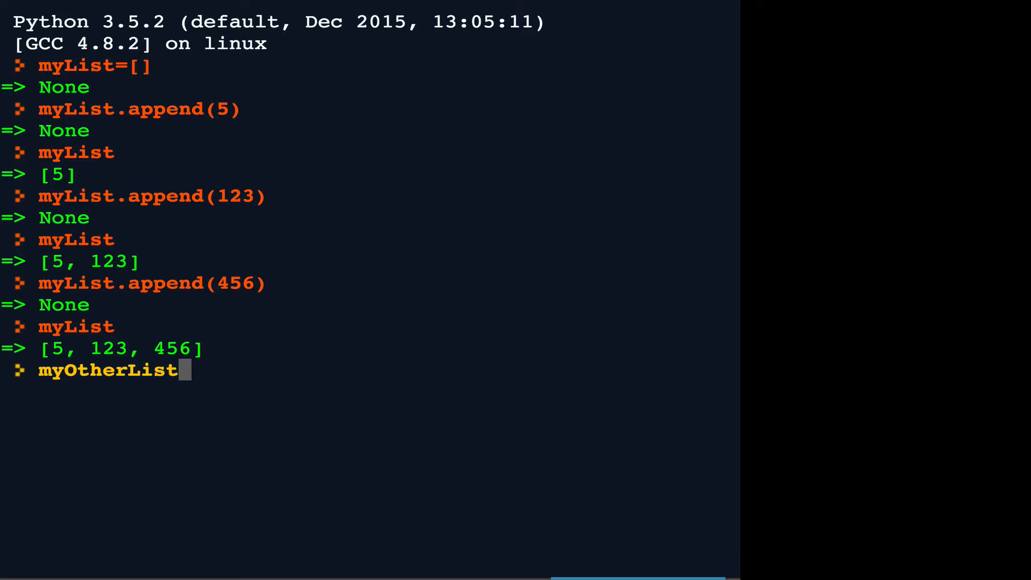
# Set myOtherList to [987, 654, 321], extend myList with it, and print all six numbers
pyautogui.write('=[987,654,321]')
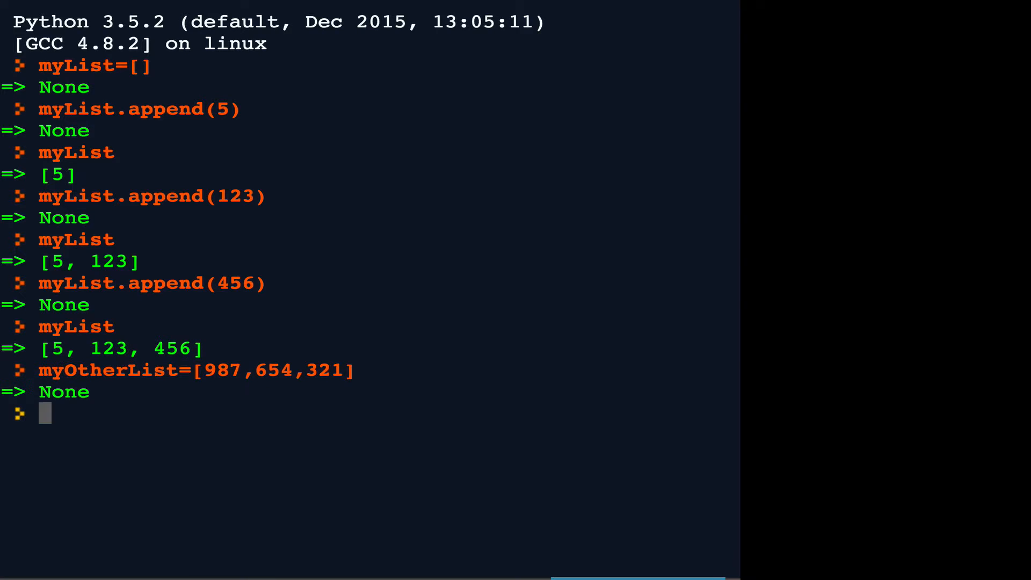
pyautogui.write('myList.')
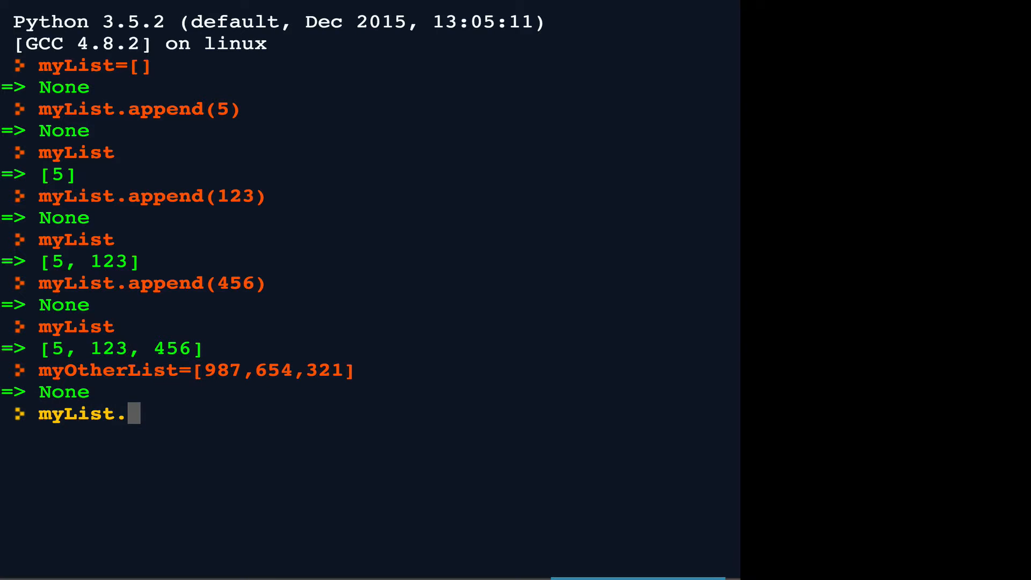
pyautogui.write('extend(')
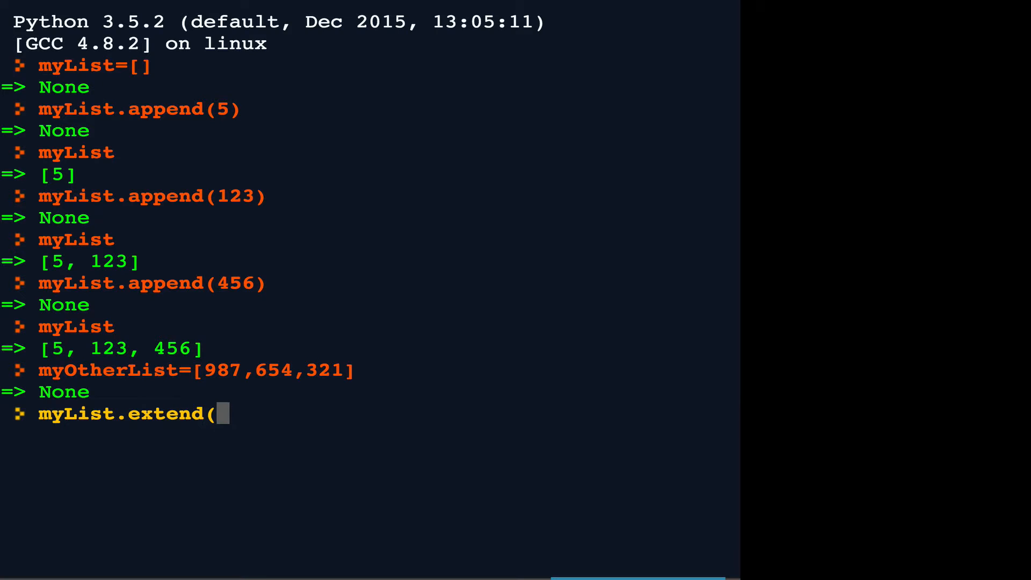
pyautogui.write('myOtherList')
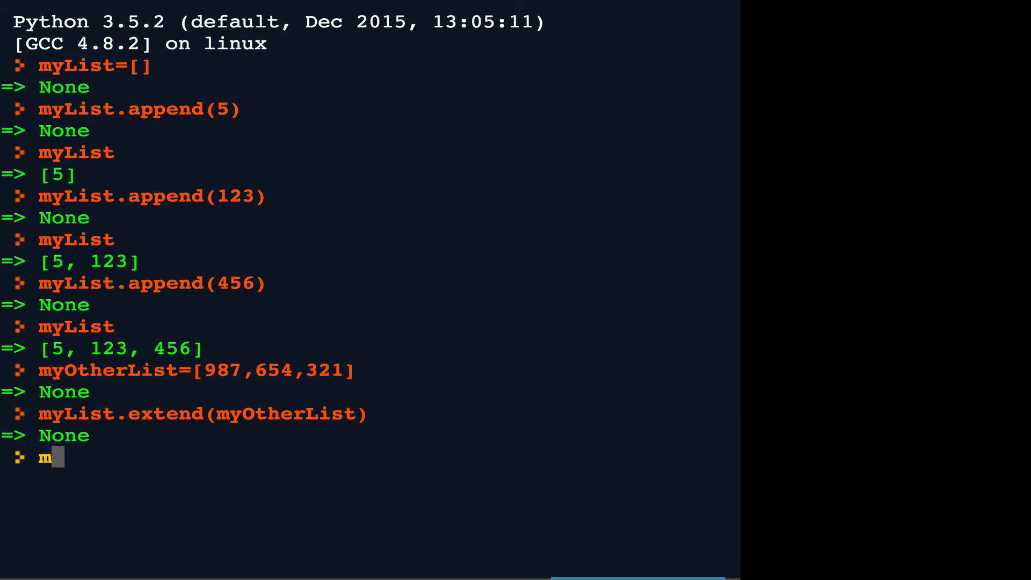
pyautogui.write('yList')
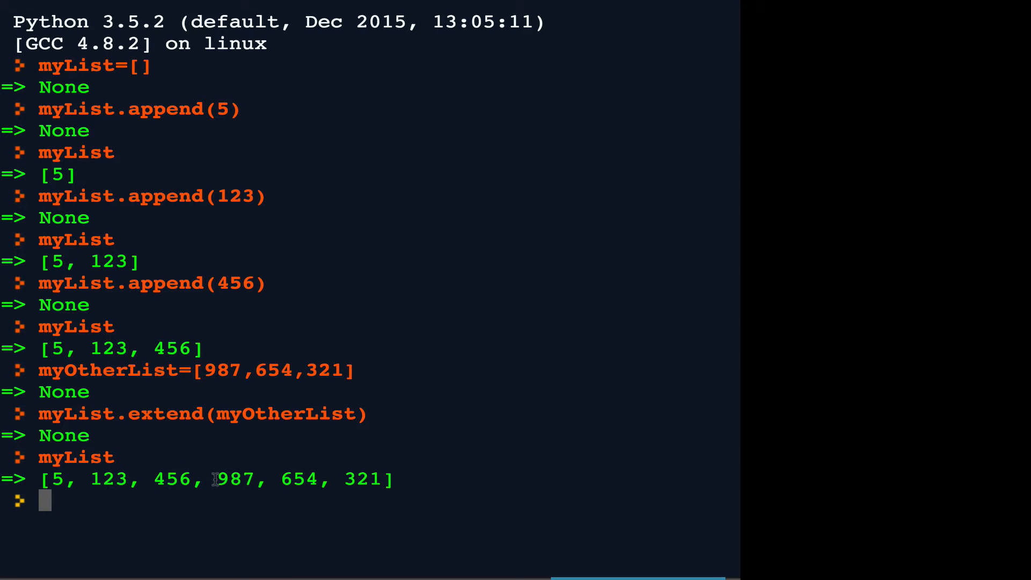
# Highlight the added values, print myOtherList [987, 654, 321], and evaluate myList[0] as 5
pyautogui.moveTo(216, 478); pyautogui.dragTo(391, 479)
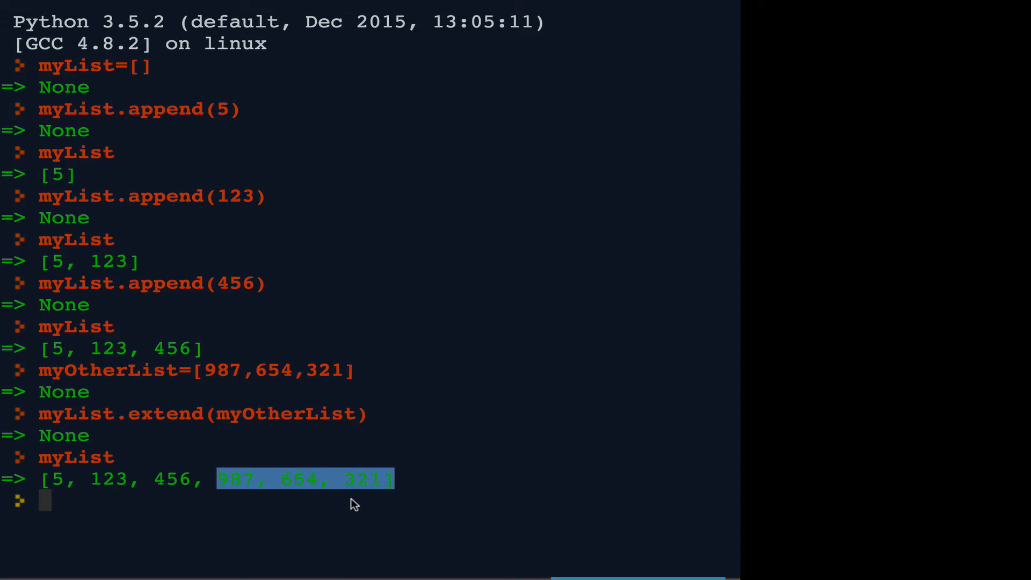
pyautogui.write('myOtherList')
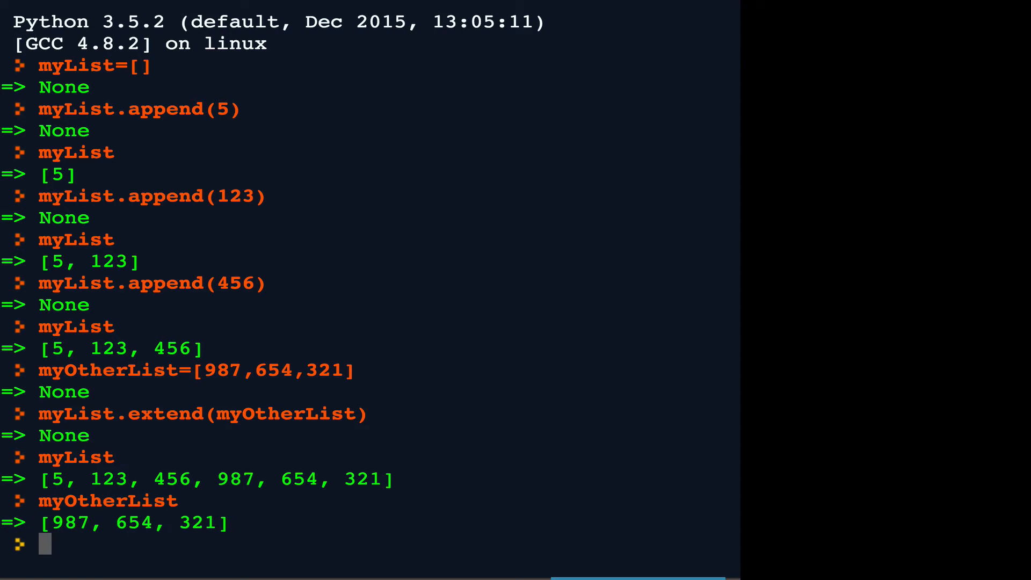
pyautogui.moveTo(314, 514)
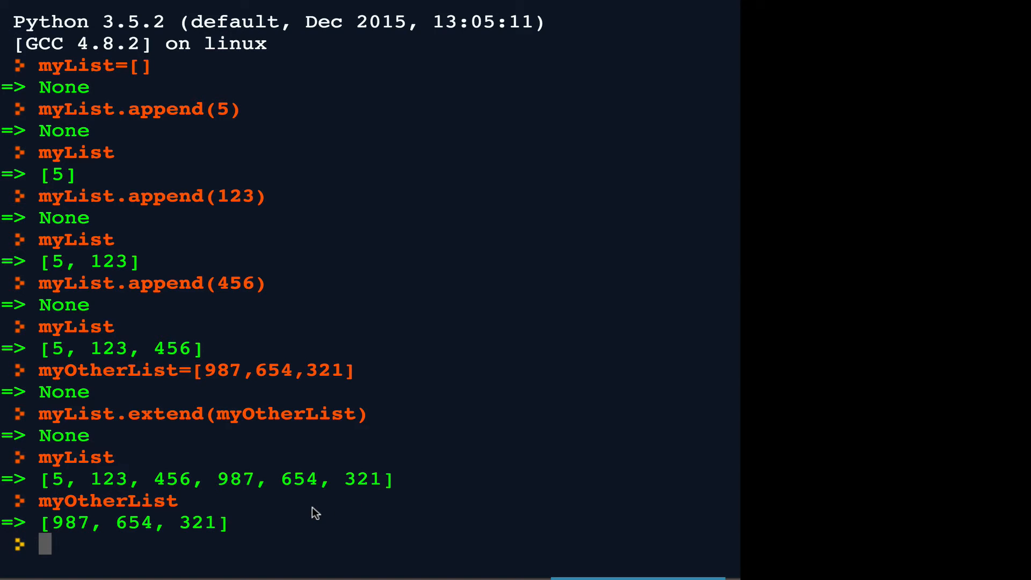
pyautogui.write('my')
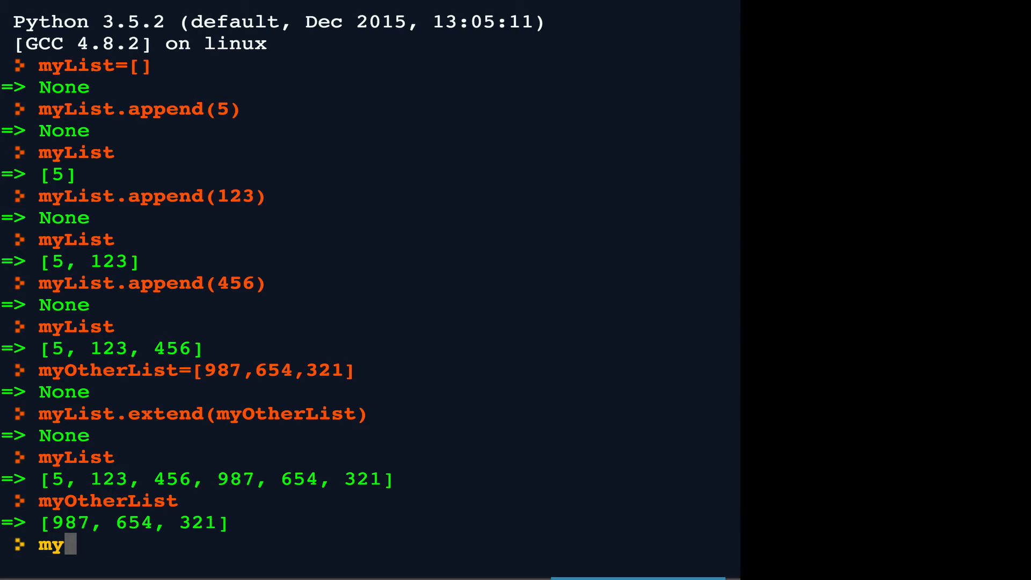
pyautogui.write('List[0')
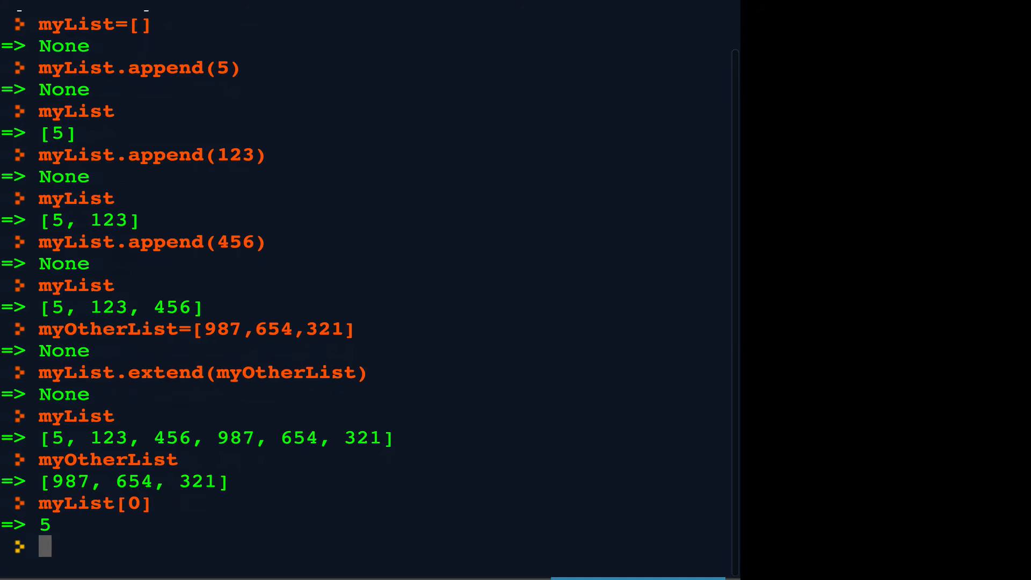
pyautogui.write('myList[5')
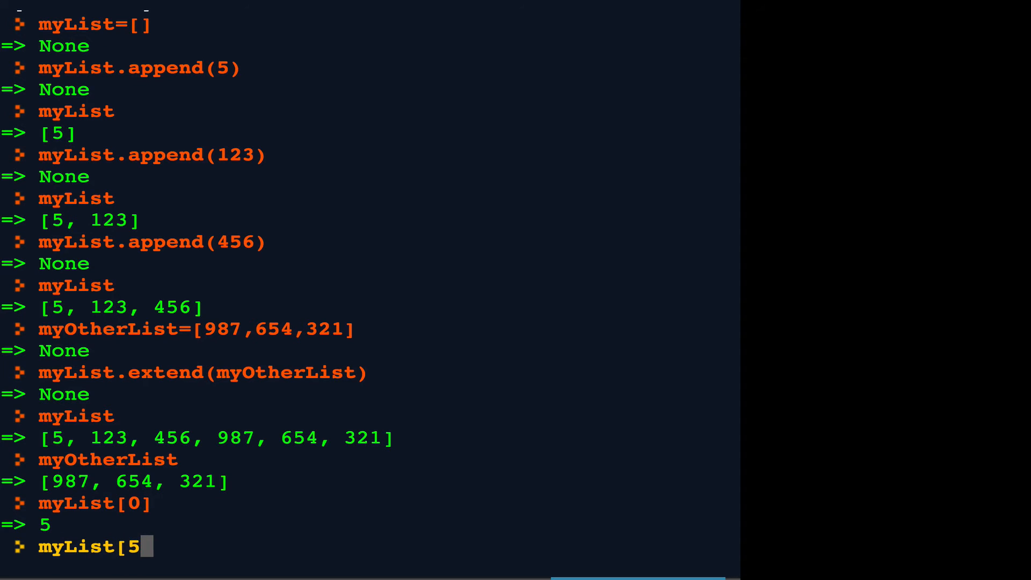